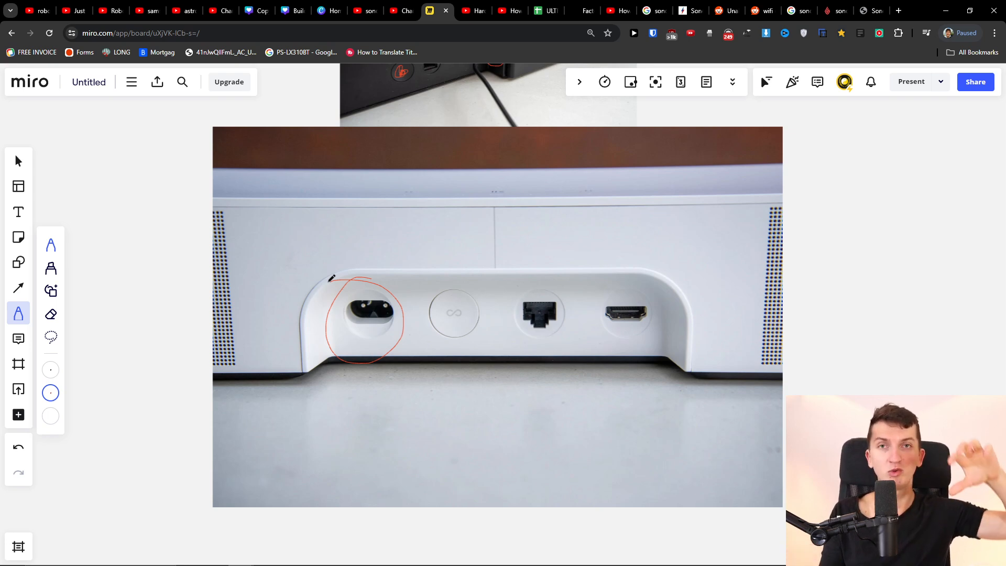
mouse_move(452, 314)
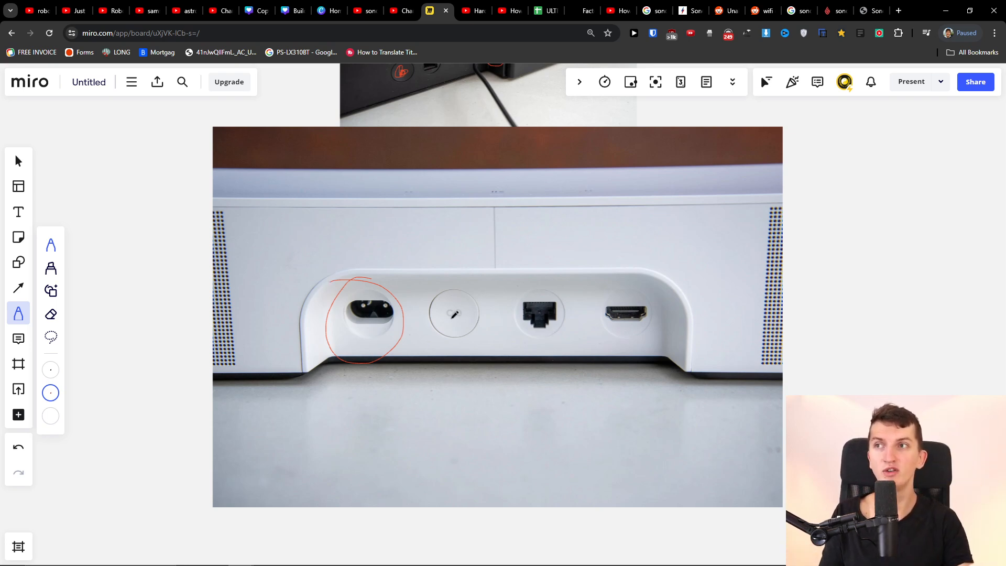